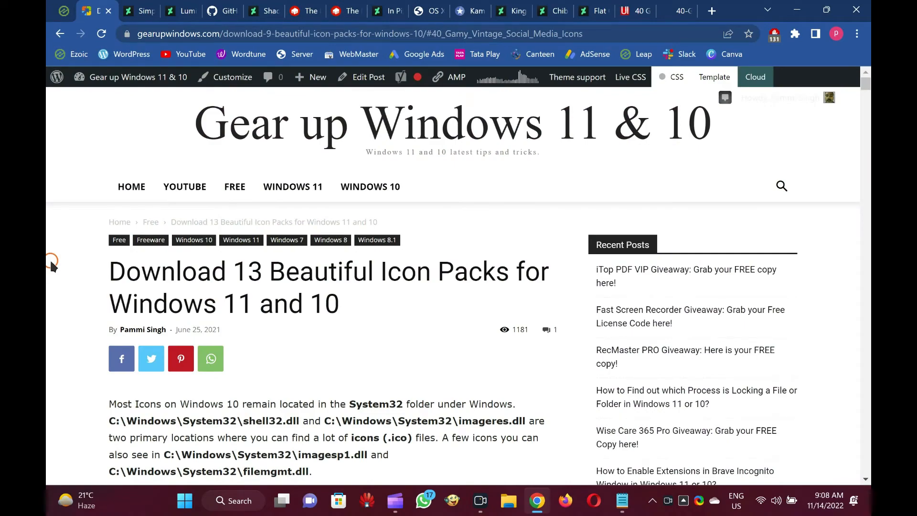
Scroll the Gear up Windows article past the contents and desktop icon steps to Simplus
scroll(down, 3)
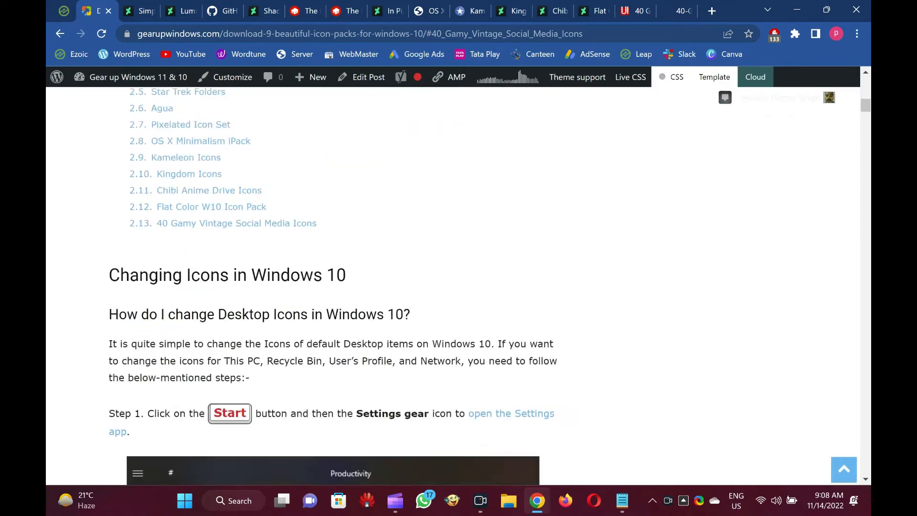
scroll(down, 3)
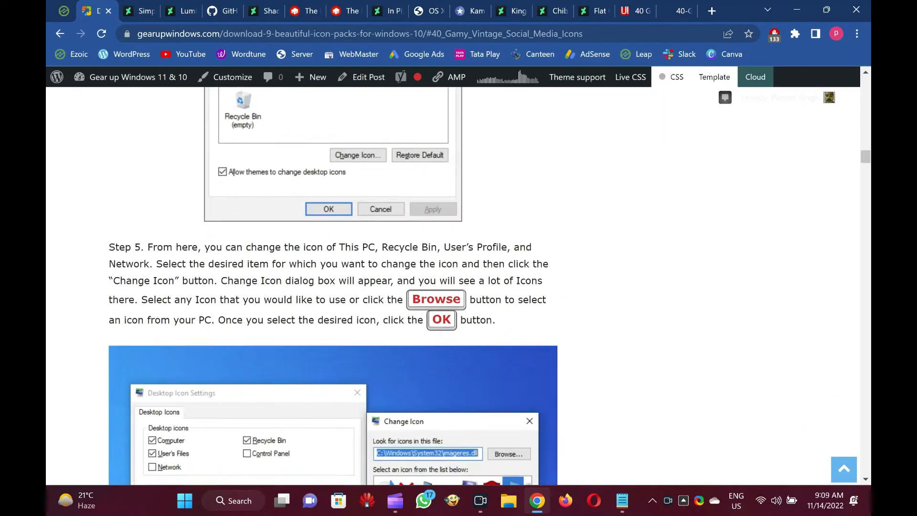
scroll(down, 3)
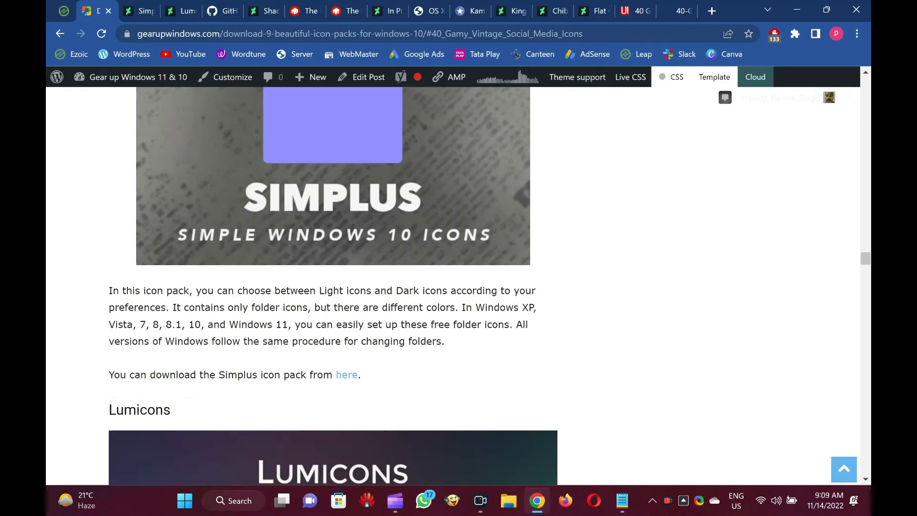
scroll(down, 3)
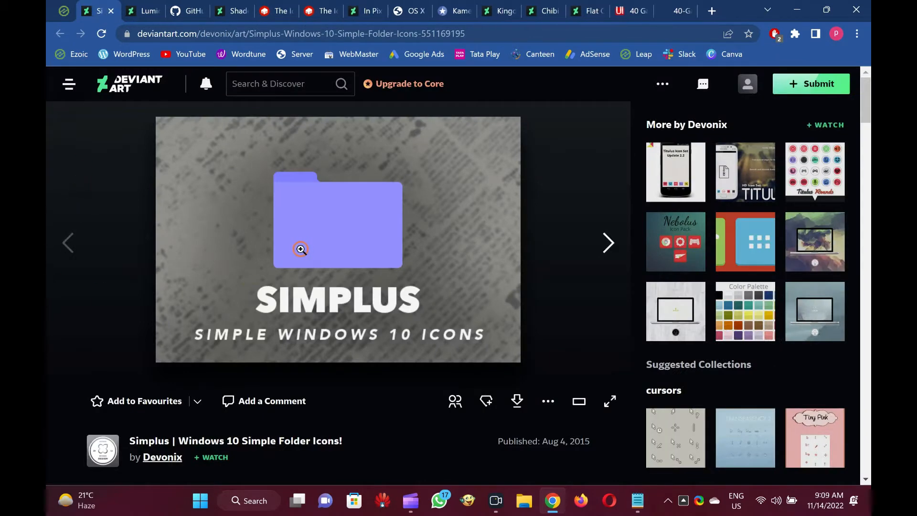
scroll(down, 3)
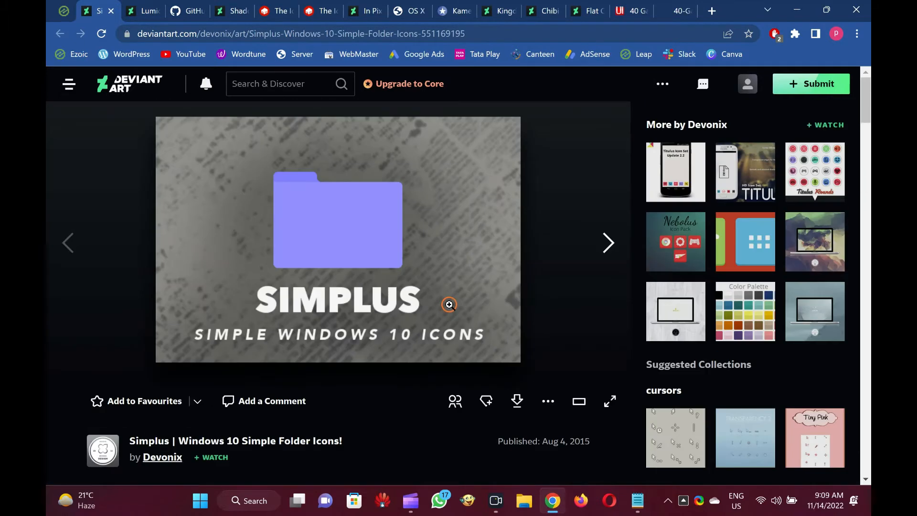
mouse_move(273, 156)
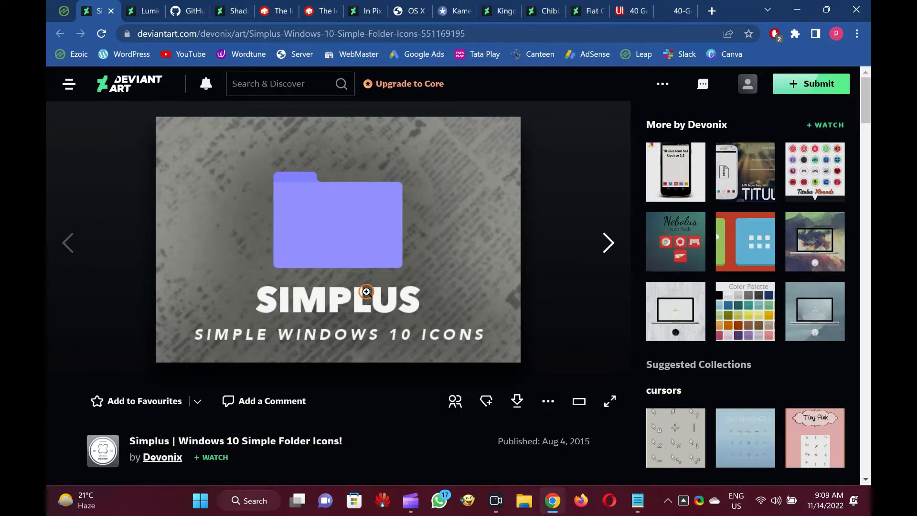
mouse_move(364, 291)
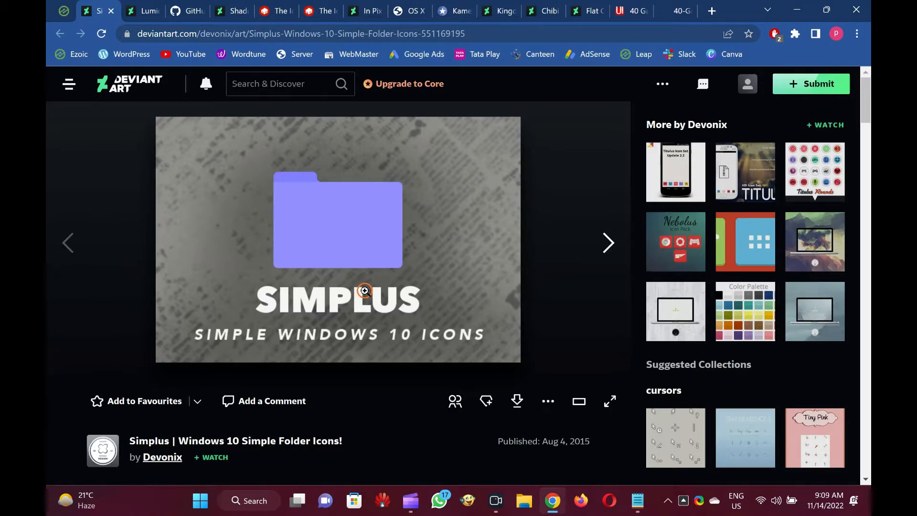
mouse_move(258, 164)
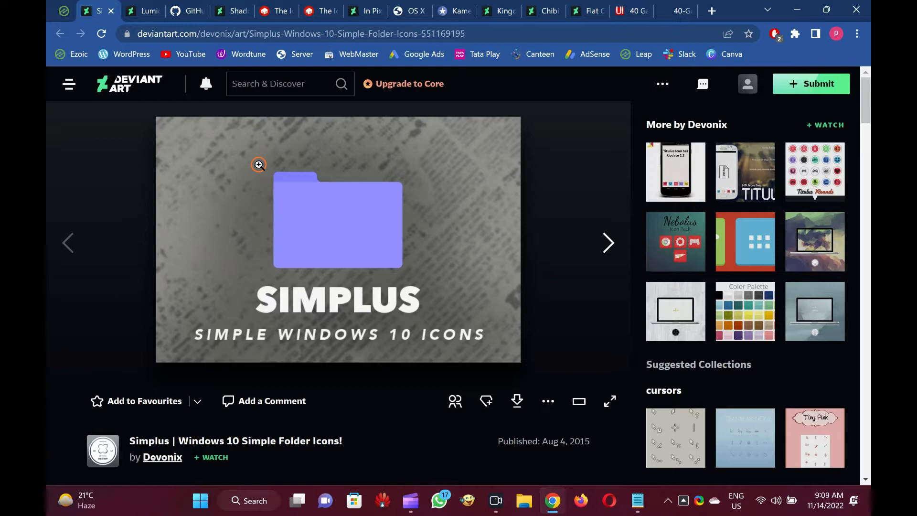
mouse_move(131, 179)
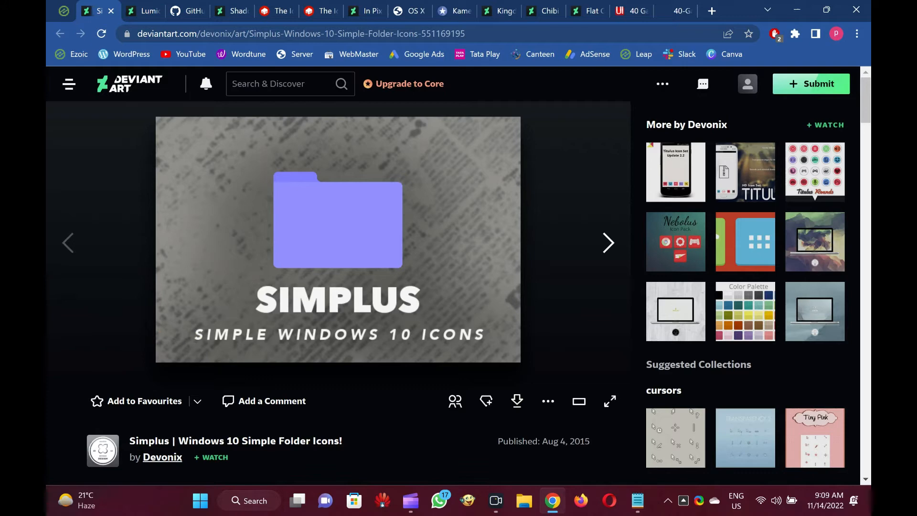
mouse_move(264, 250)
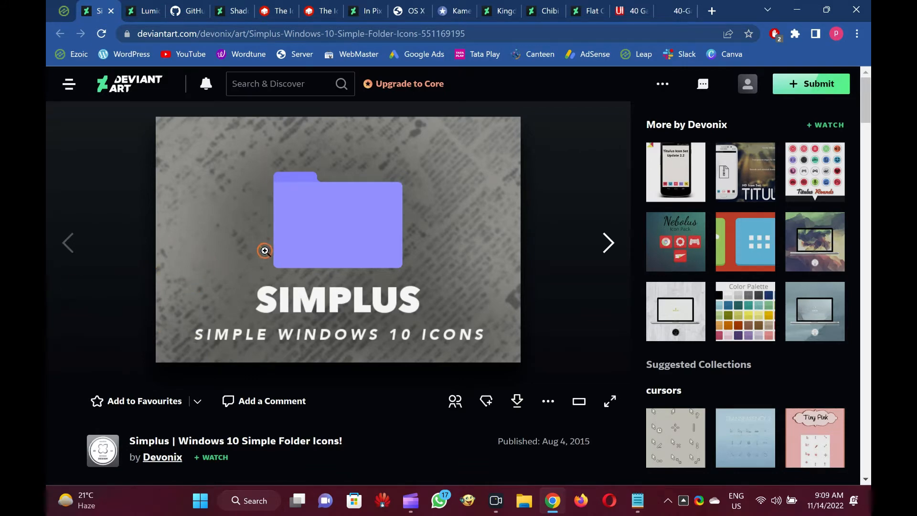
mouse_move(544, 242)
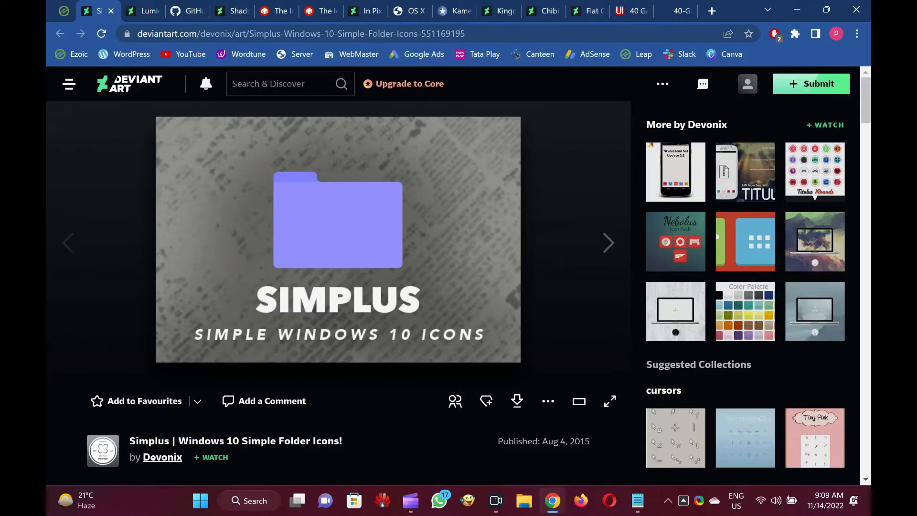
Close the Simplus tab to reveal vantler's Lumicons page on DeviantArt
click(69, 243)
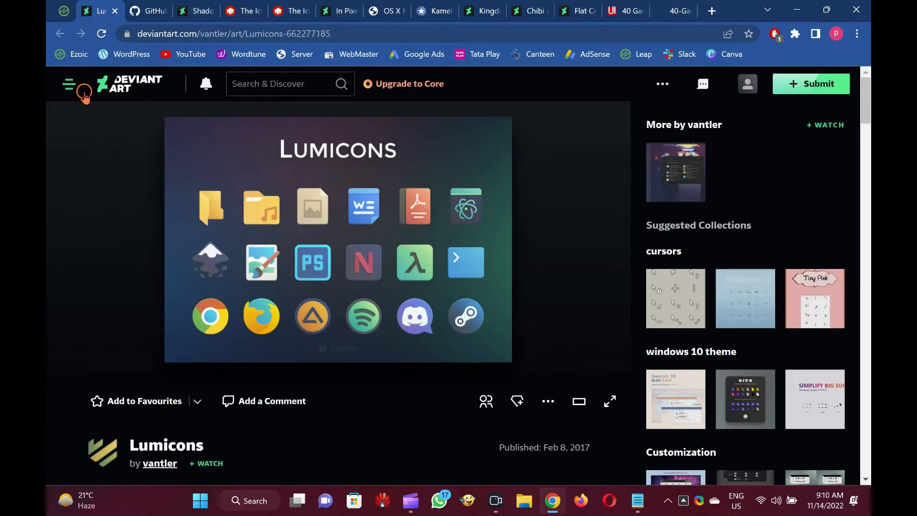
mouse_move(120, 10)
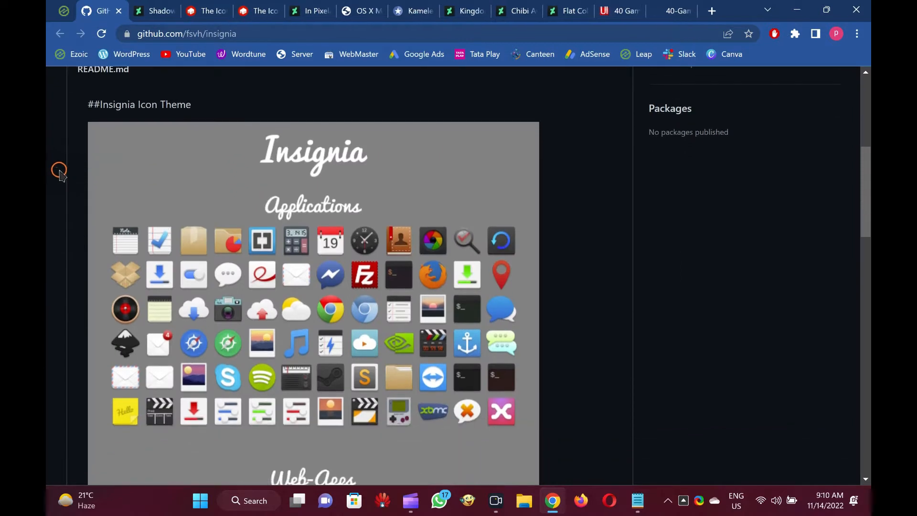
mouse_move(55, 170)
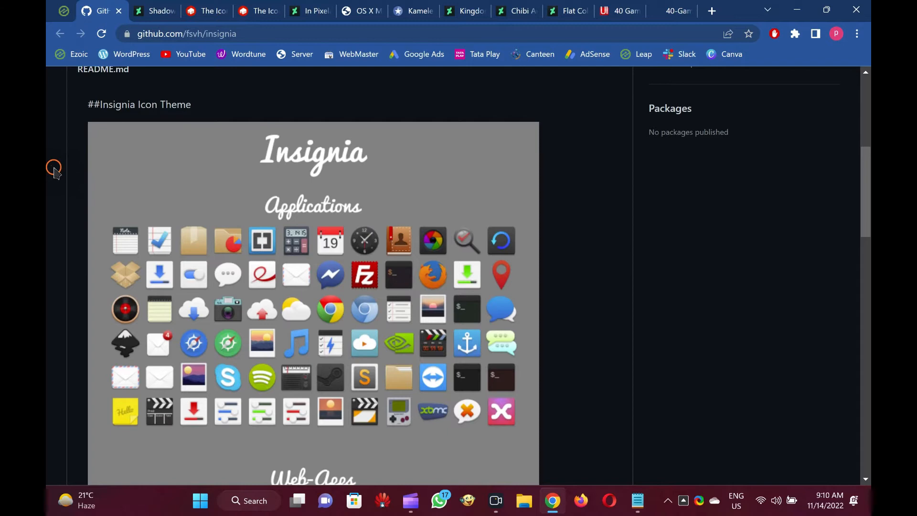
Scroll the Insignia README preview past Applications and Web-Apps to the Folders row
scroll(down, 3)
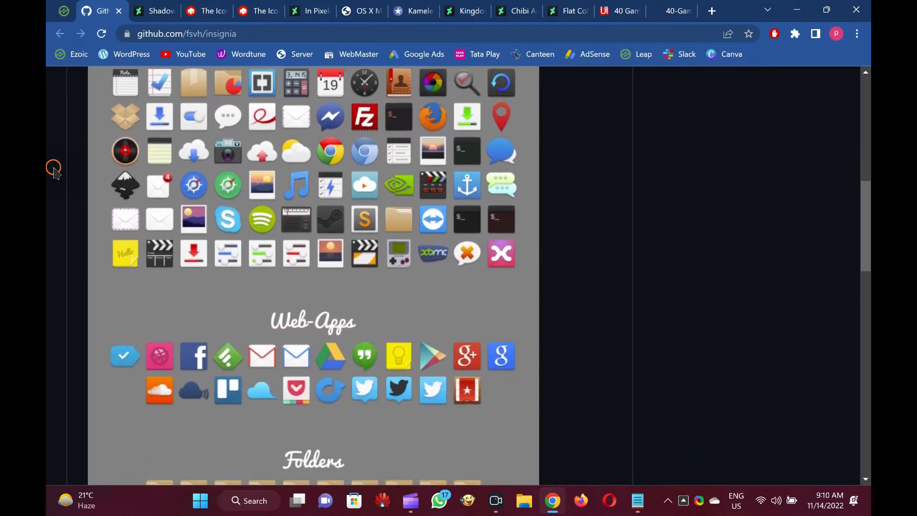
scroll(down, 3)
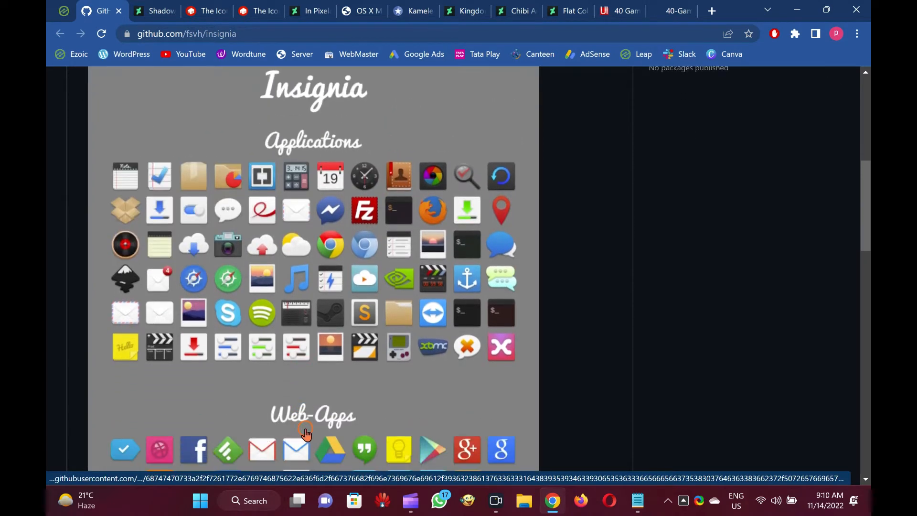
scroll(down, 3)
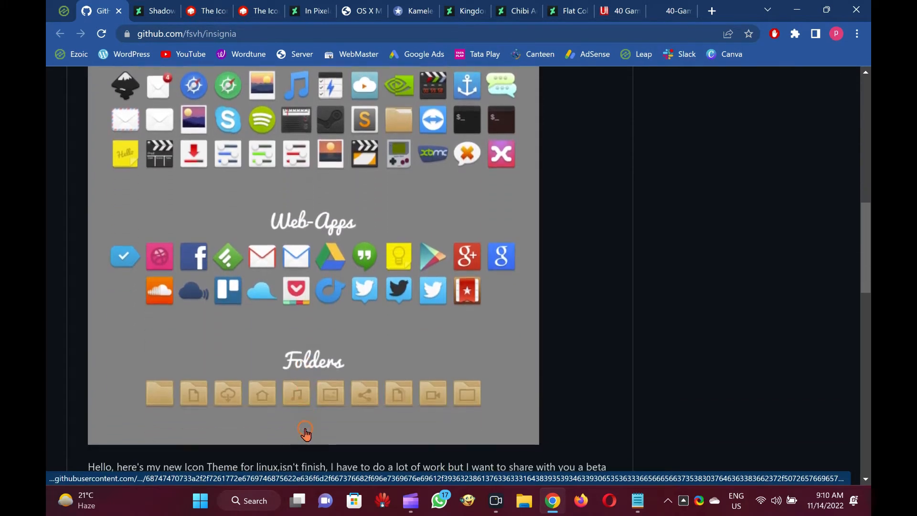
mouse_move(497, 311)
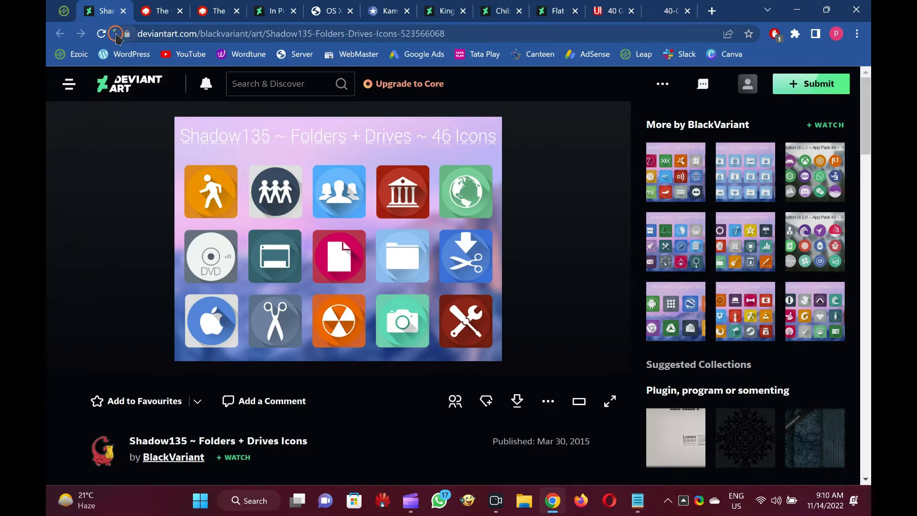
View BlackVariant's Shadow135 Folders + Drives icon pack preview on DeviantArt
click(115, 33)
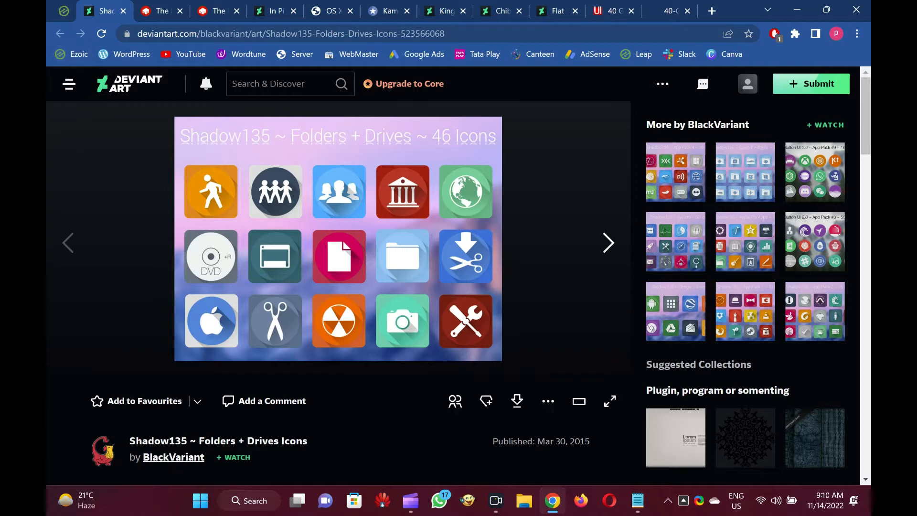
click(138, 177)
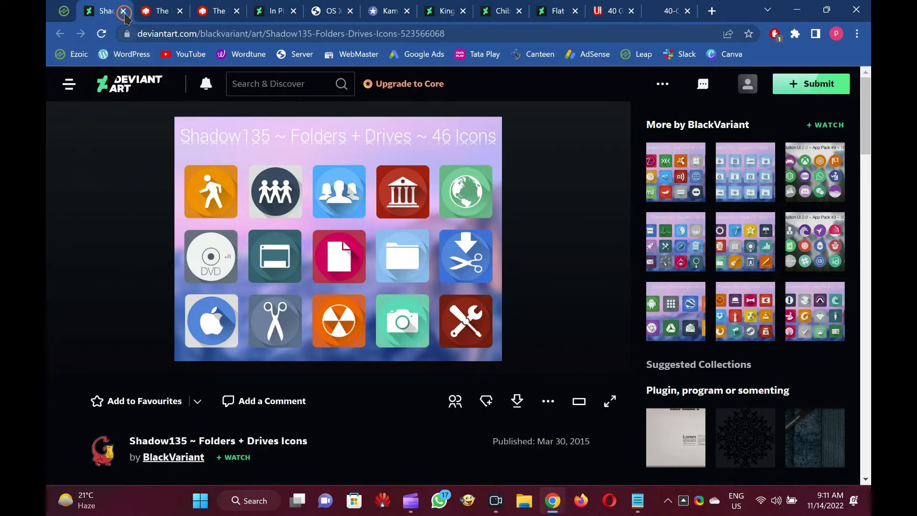
Close the Shadow135 page and scroll the Iconfactory Star Trek Folders set and downloads
click(123, 10)
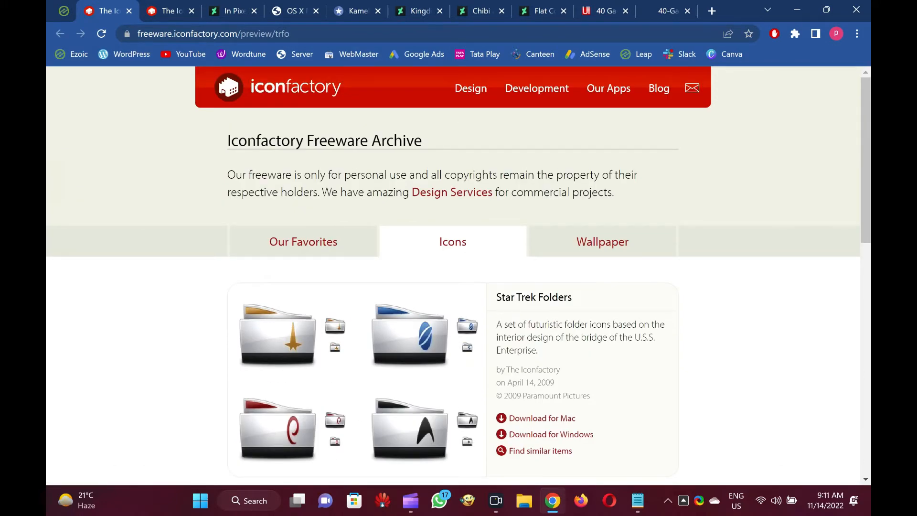
scroll(down, 3)
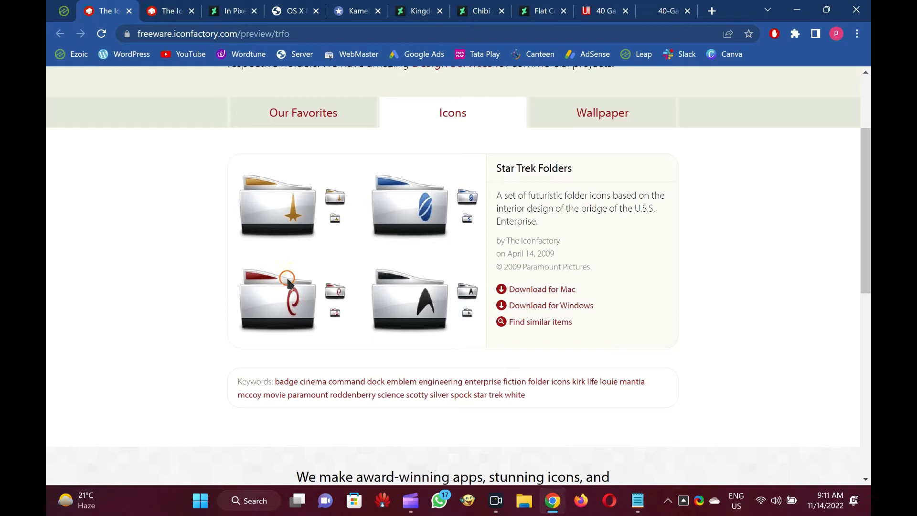
mouse_move(276, 344)
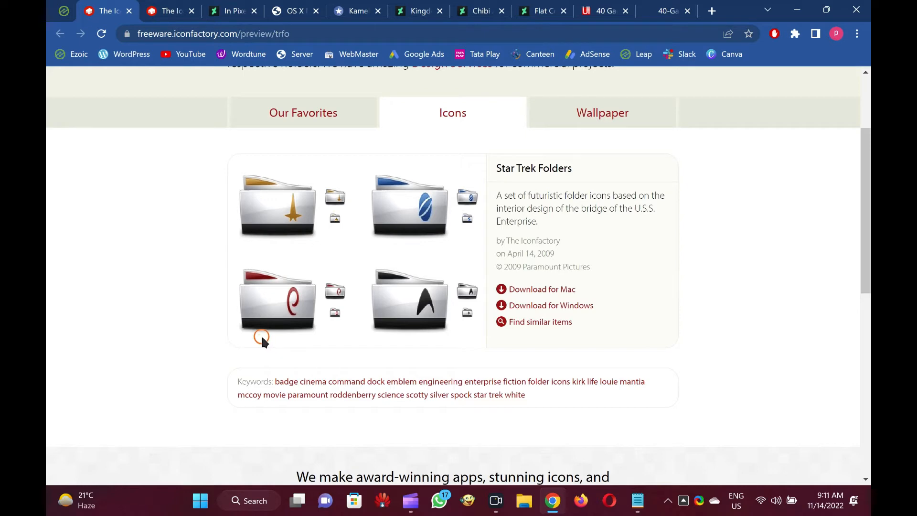
mouse_move(117, 132)
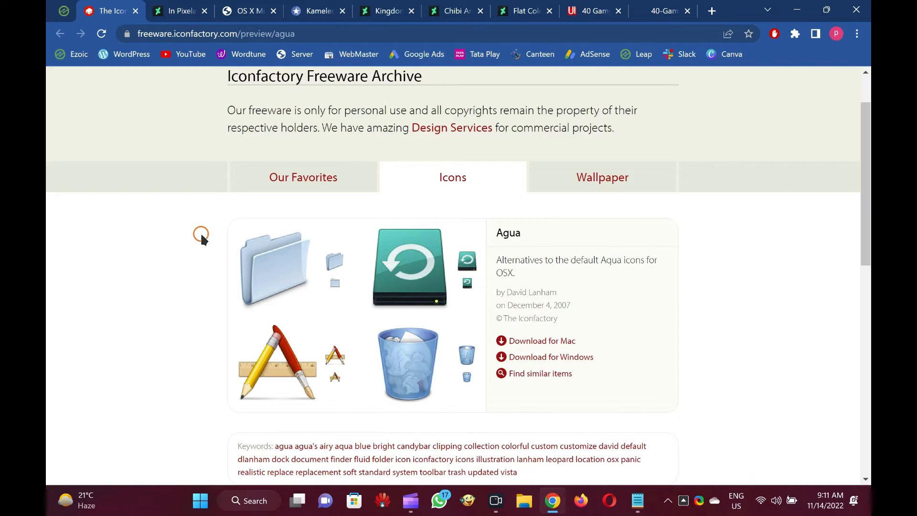
mouse_move(105, 172)
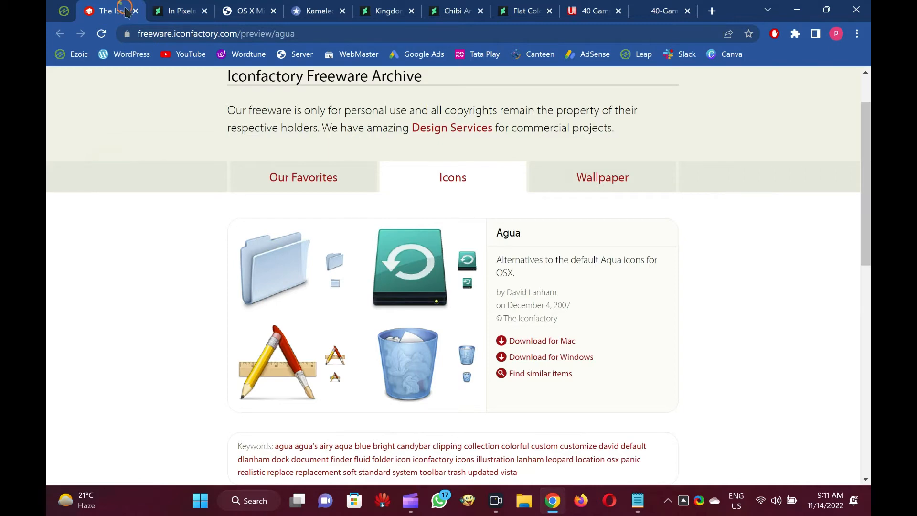
Close the Iconfactory Agua icon set page, leaving the In Pixelated Icon Set showing
click(178, 10)
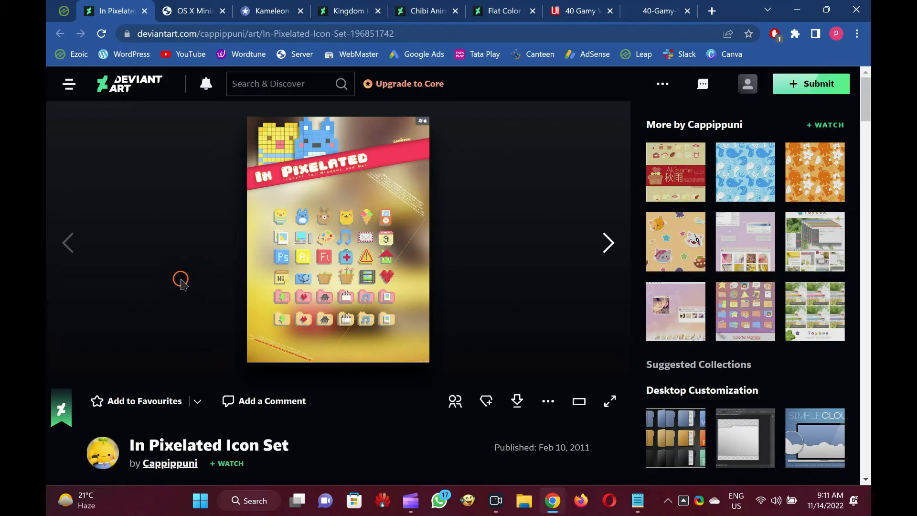
mouse_move(117, 276)
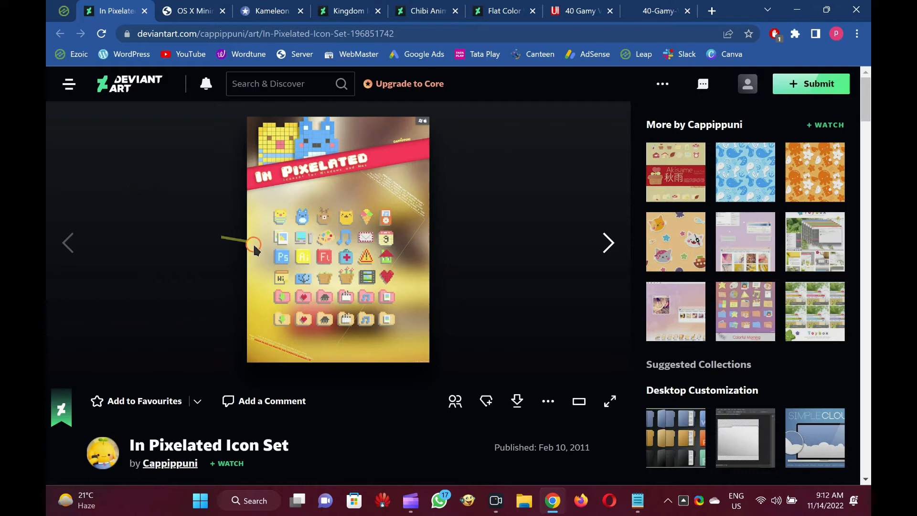
mouse_move(131, 104)
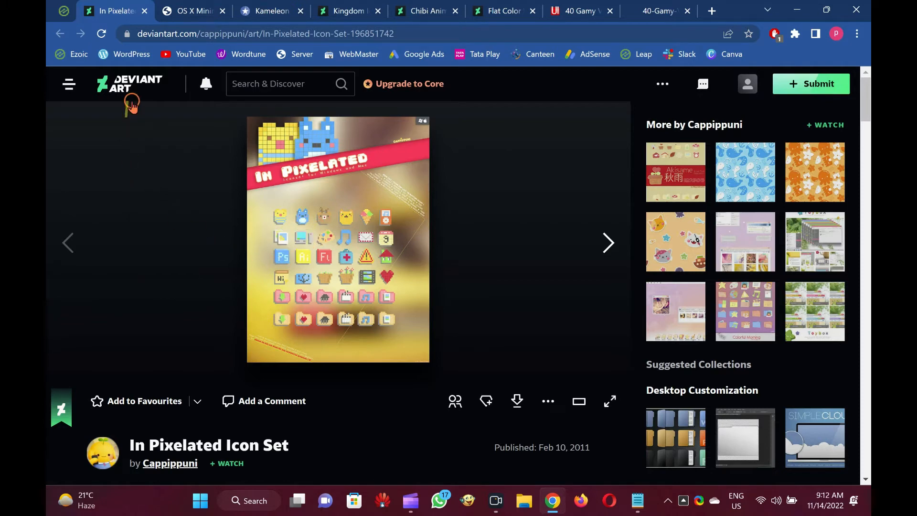
mouse_move(134, 114)
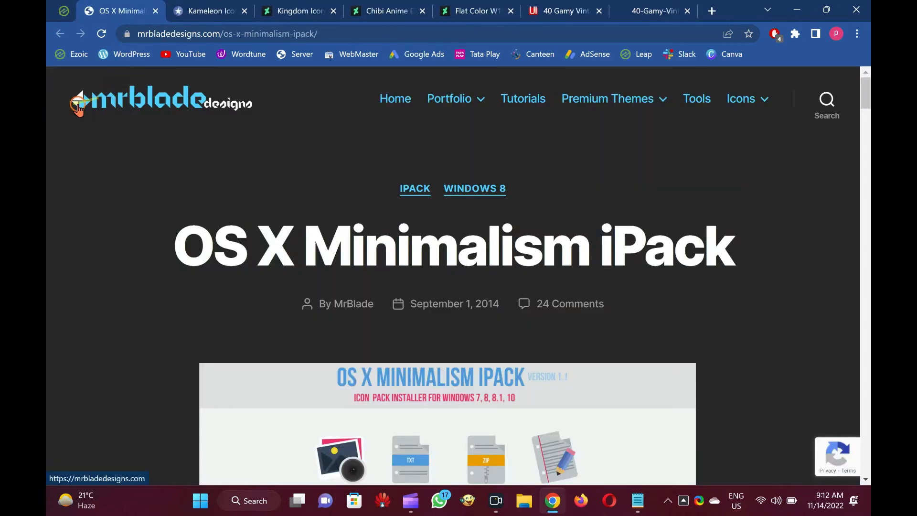
Scroll the OS X Minimalism iPack page down to its minimalist icon preview
scroll(down, 3)
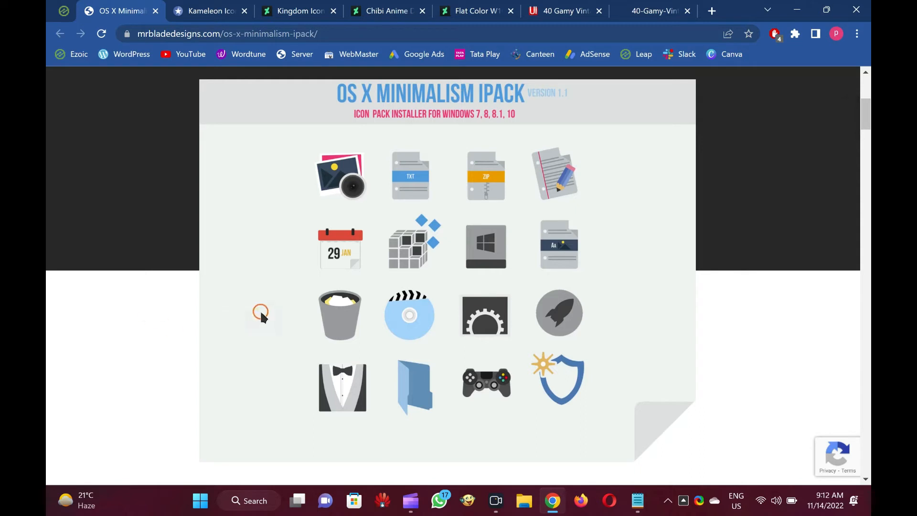
mouse_move(172, 303)
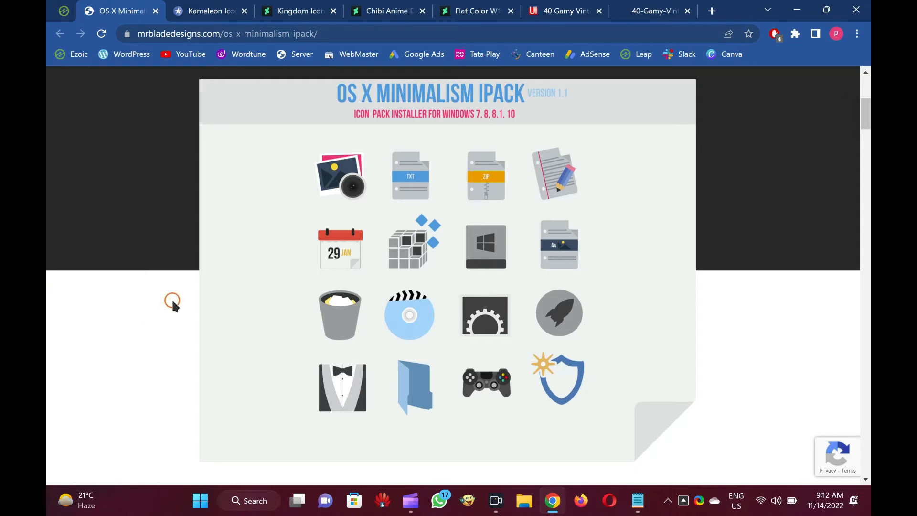
mouse_move(146, 91)
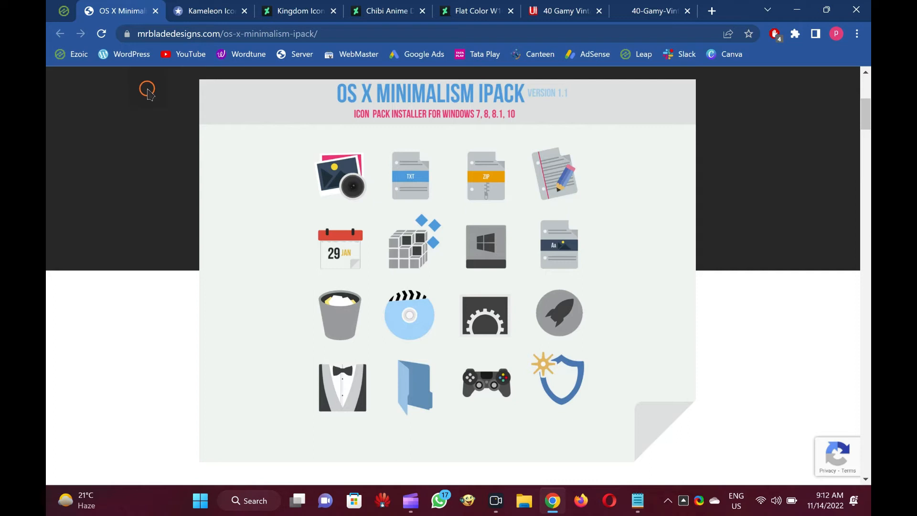
mouse_move(76, 143)
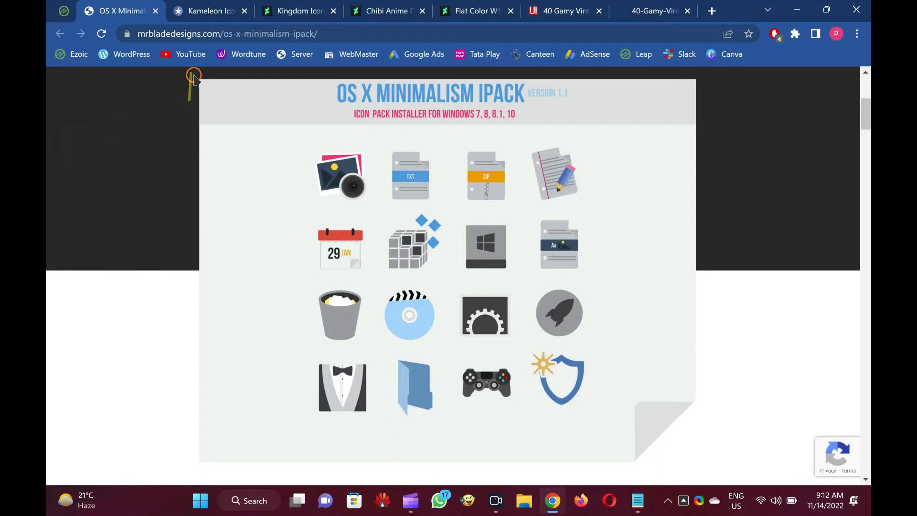
mouse_move(84, 143)
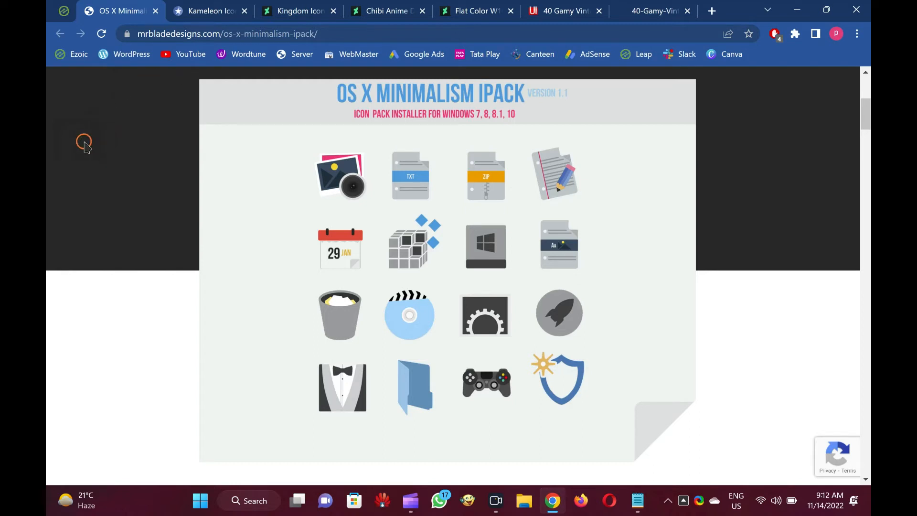
mouse_move(85, 145)
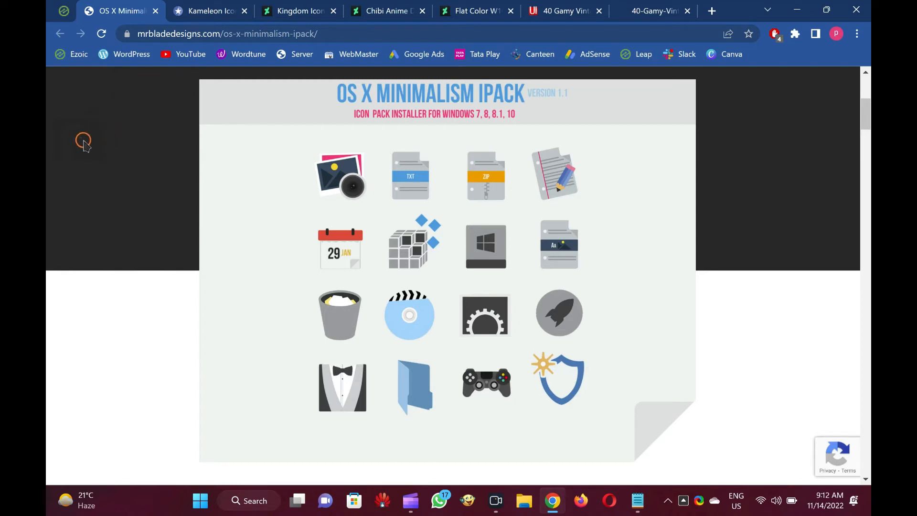
mouse_move(95, 113)
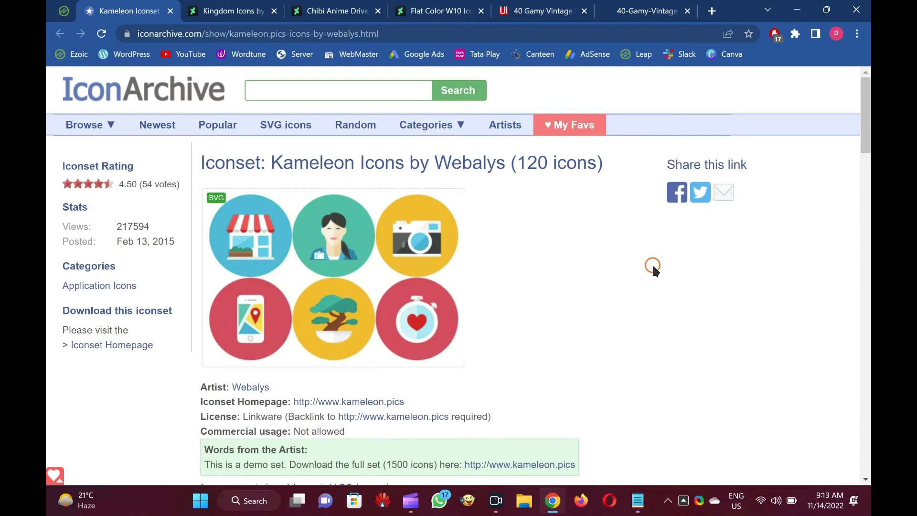
mouse_move(645, 268)
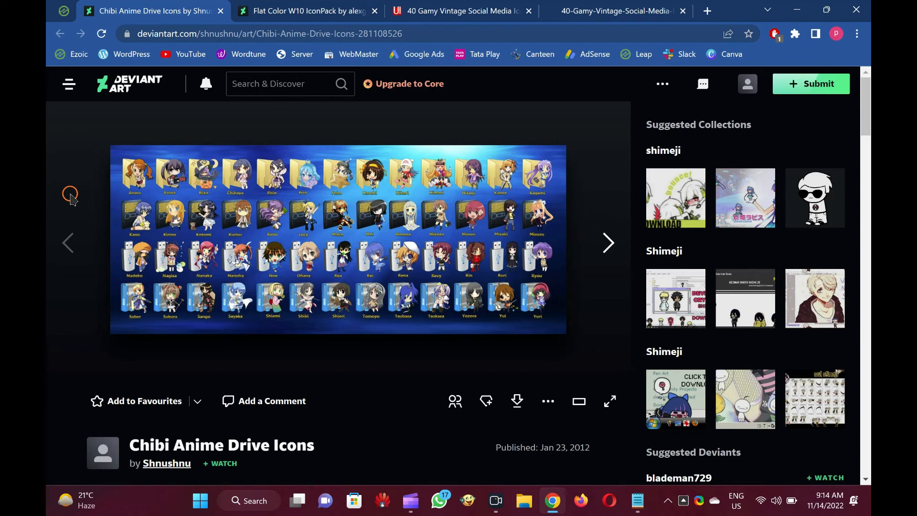
mouse_move(94, 162)
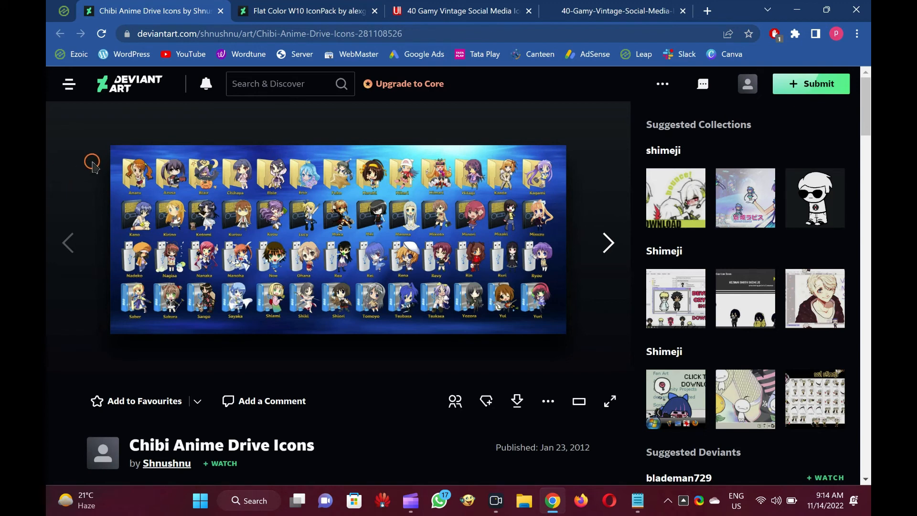
mouse_move(174, 86)
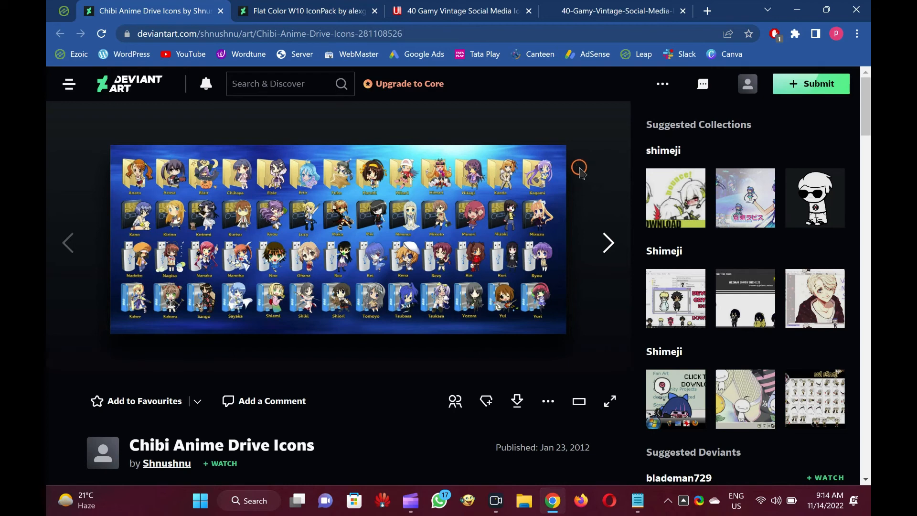
mouse_move(231, 28)
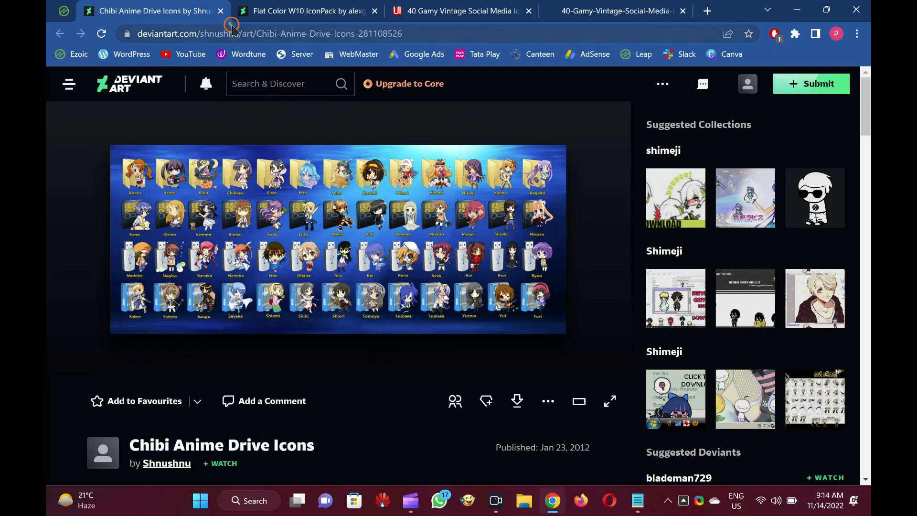
Close the Chibi Anime Drive Icons tab, then open and dismiss Flat Color W10 notifications
click(221, 10)
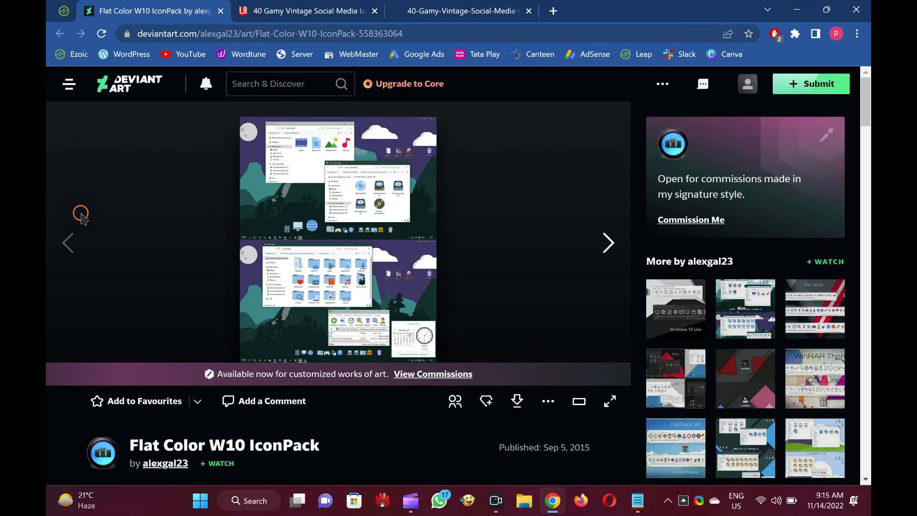
click(205, 84)
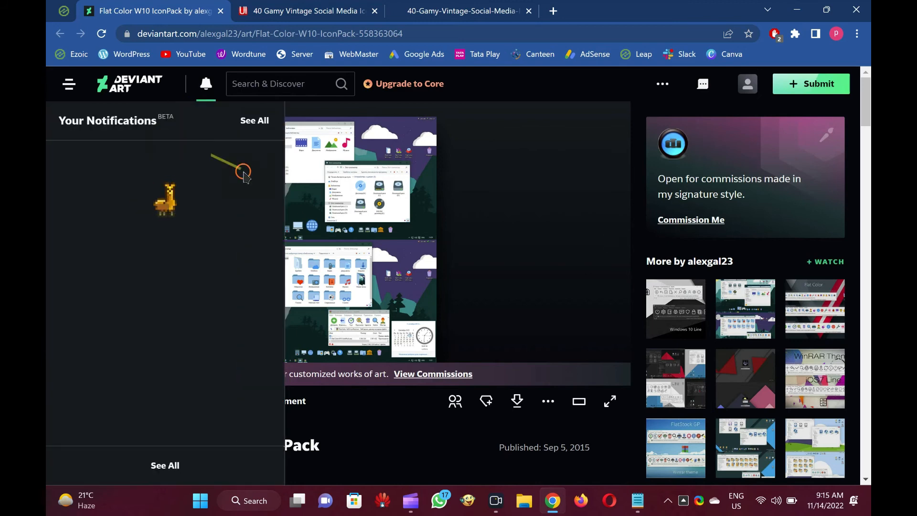
click(205, 84)
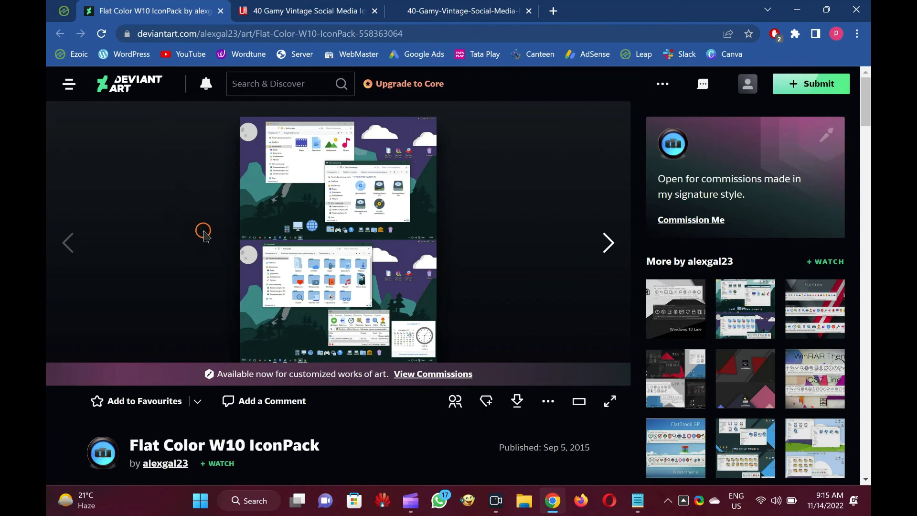